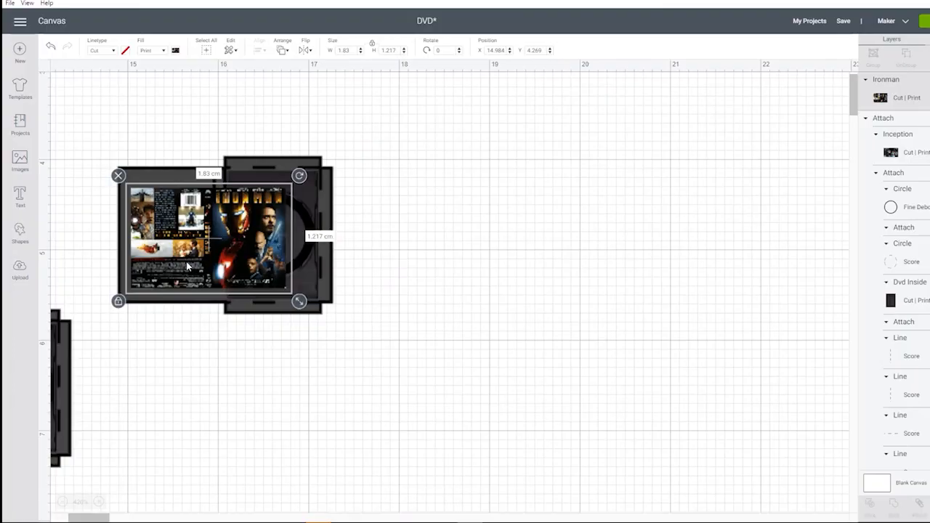
- Drag the Iron Man cover artwork so it sits over the DVD case outline
drag(211, 262, 264, 288)
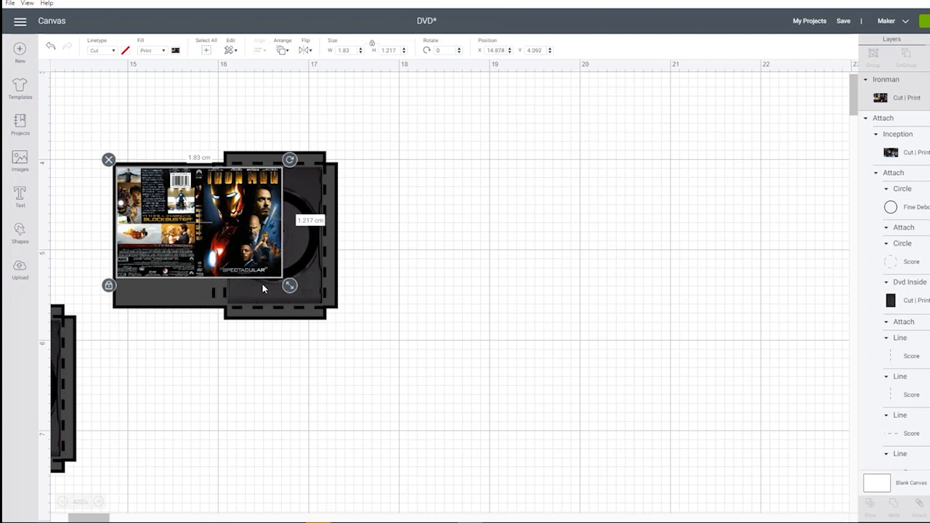
drag(288, 285, 328, 311)
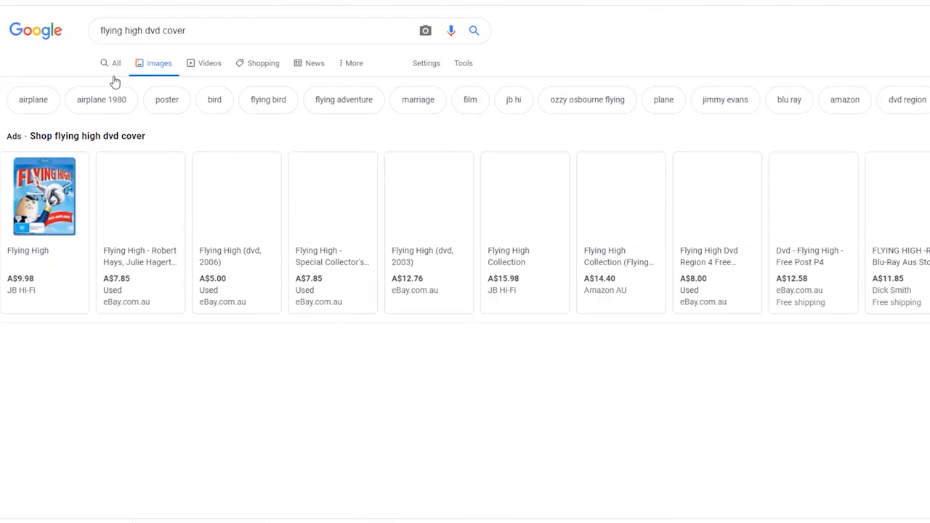
- Scroll through the Google Images results for Flying High DVD covers
scroll(down, 3)
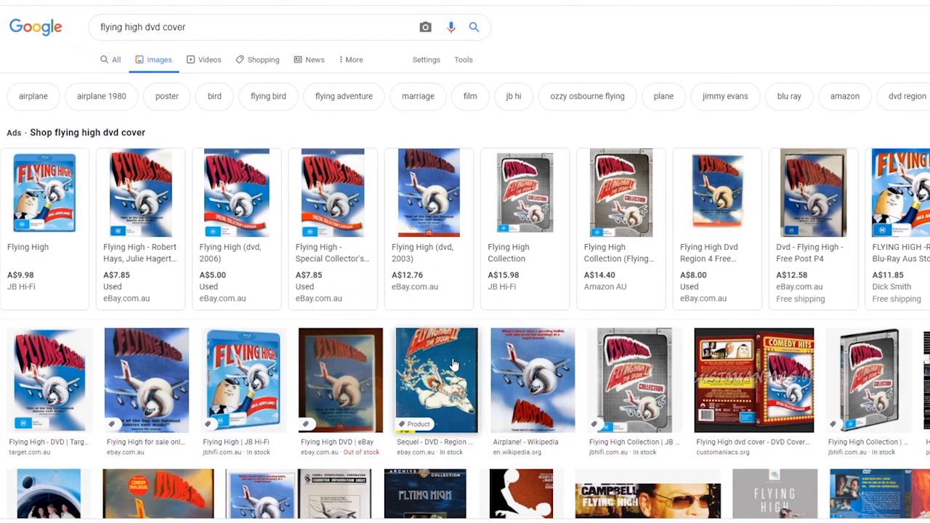
scroll(down, 3)
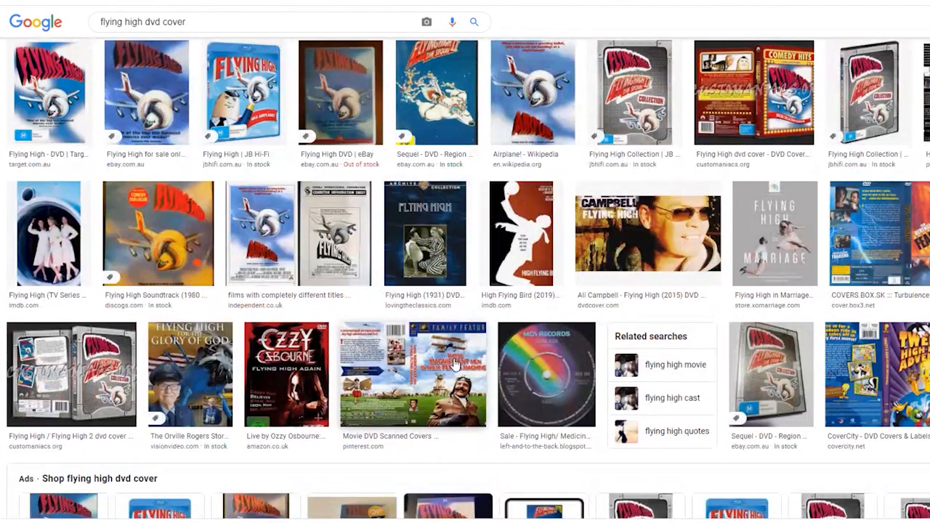
scroll(down, 3)
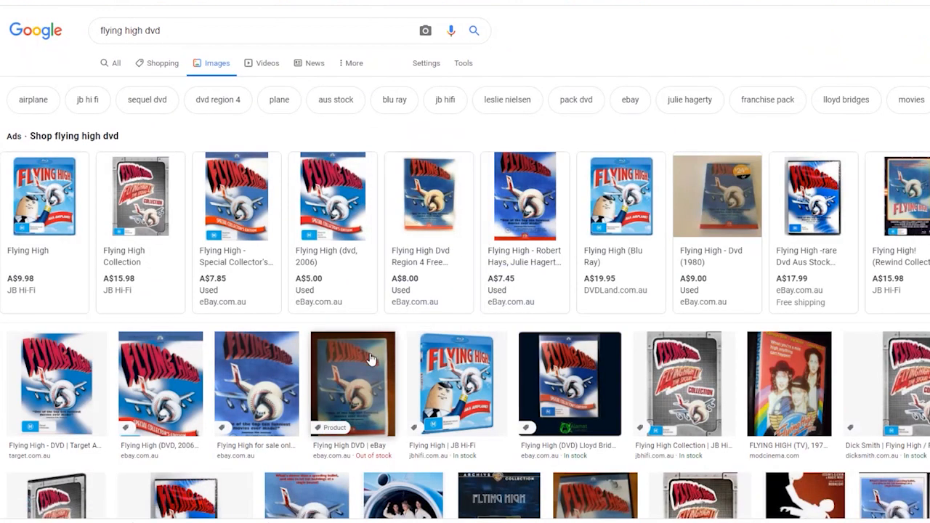
scroll(down, 3)
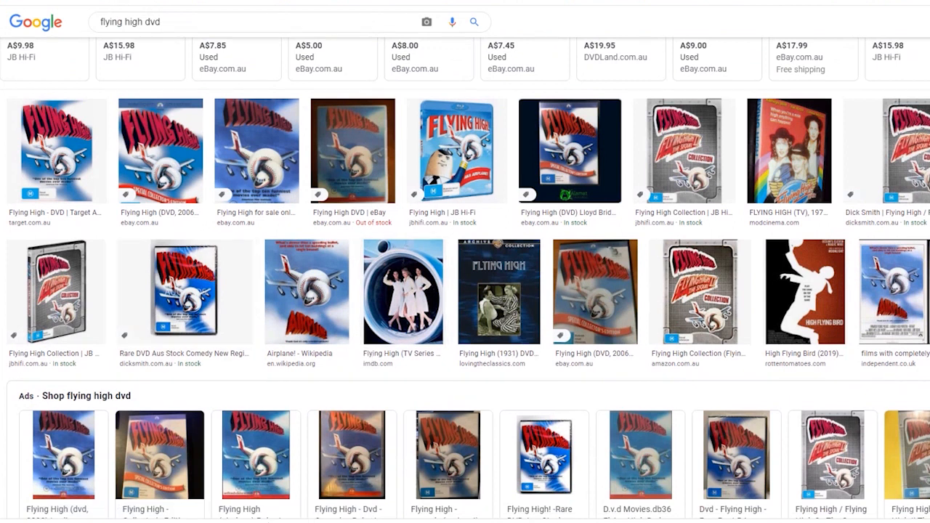
scroll(down, 3)
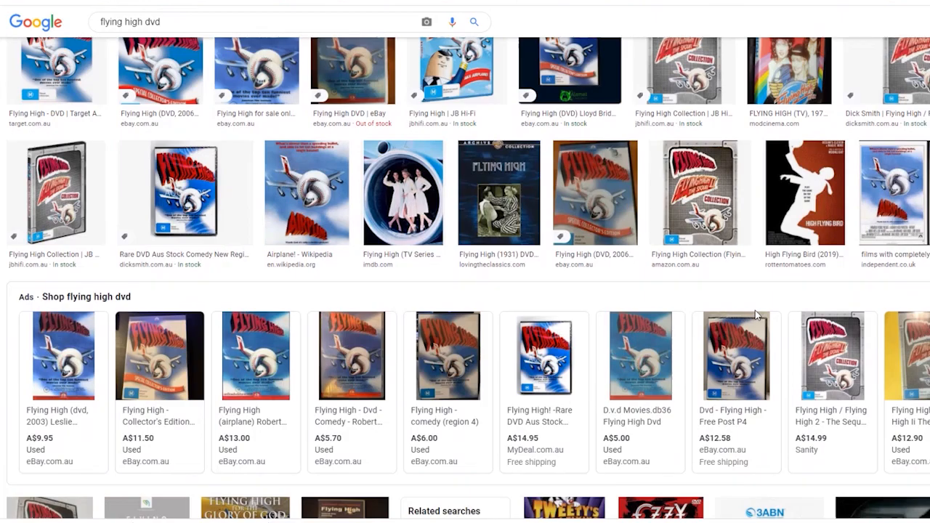
scroll(down, 3)
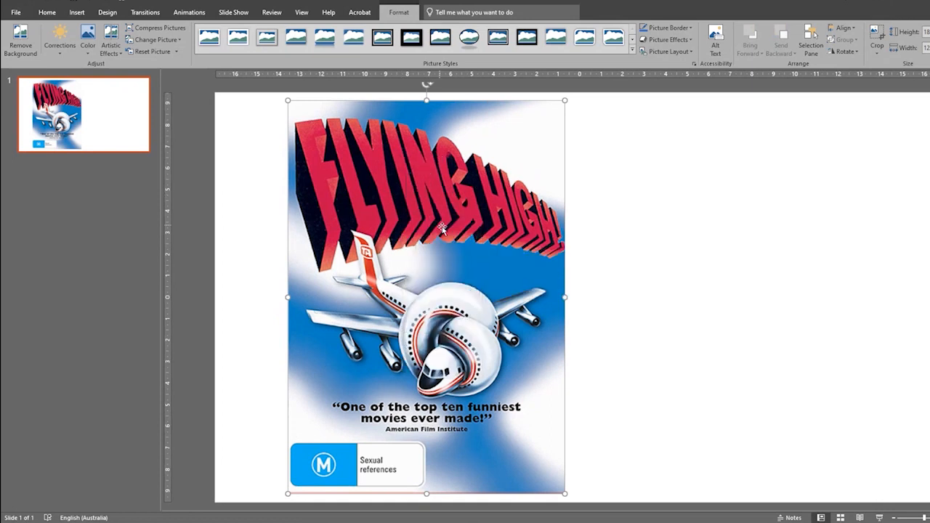
- Copy the Flying High cover picture so a second copy can sit beside the first
right_click(442, 226)
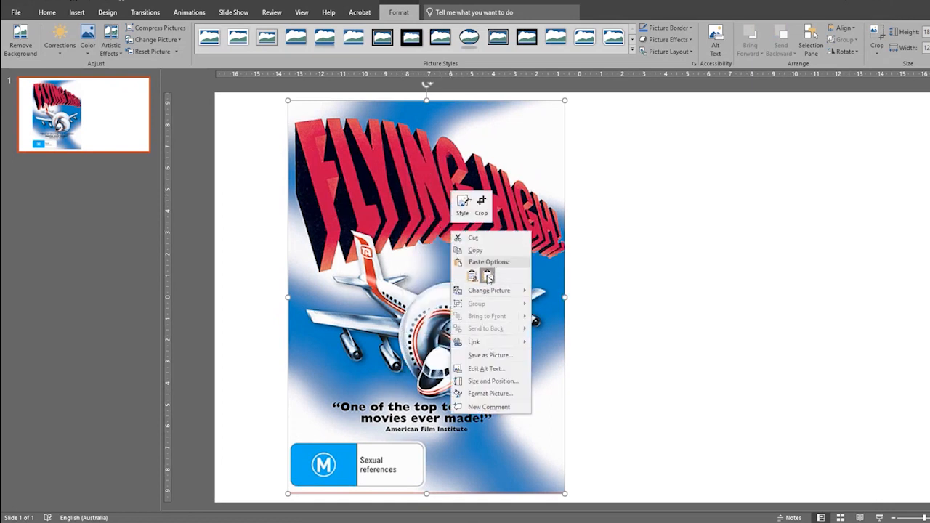
click(471, 277)
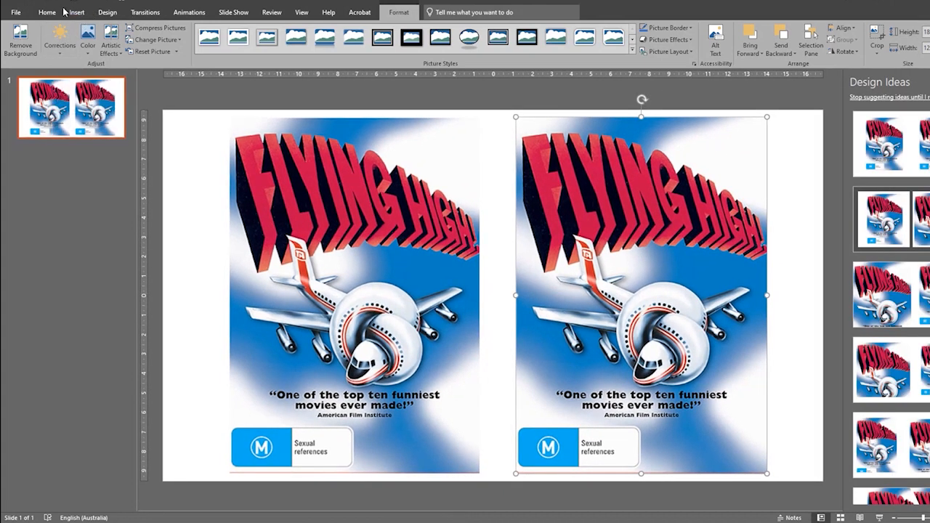
click(46, 11)
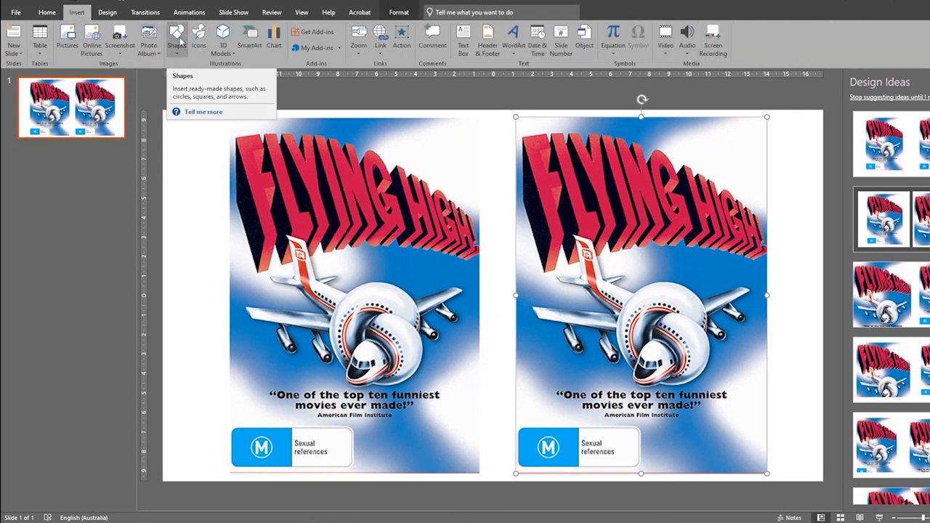
- Insert a narrow rectangle between the covers and give it a blue shape fill
click(176, 38)
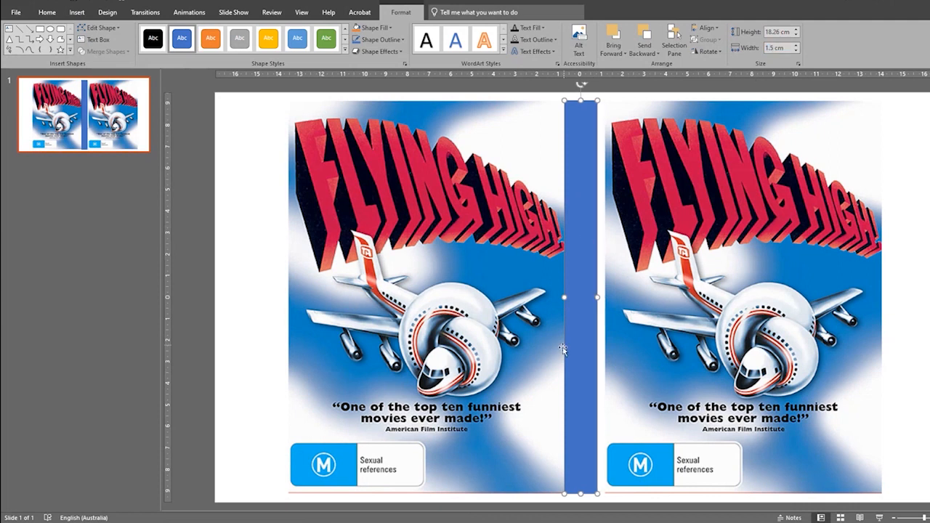
click(47, 11)
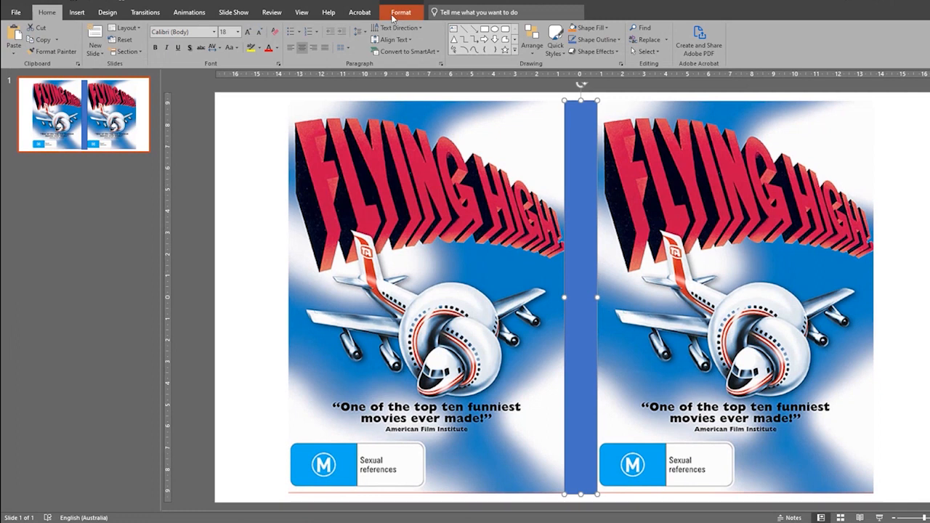
click(402, 11)
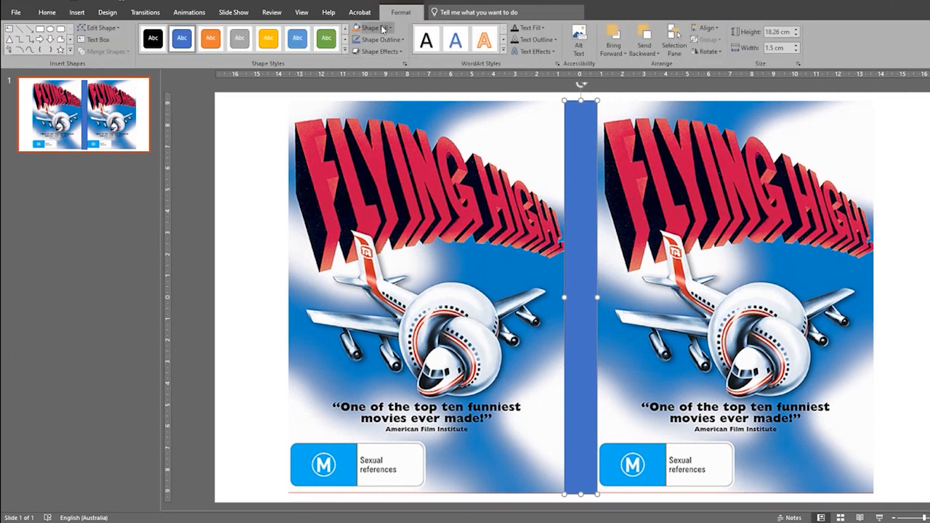
click(373, 28)
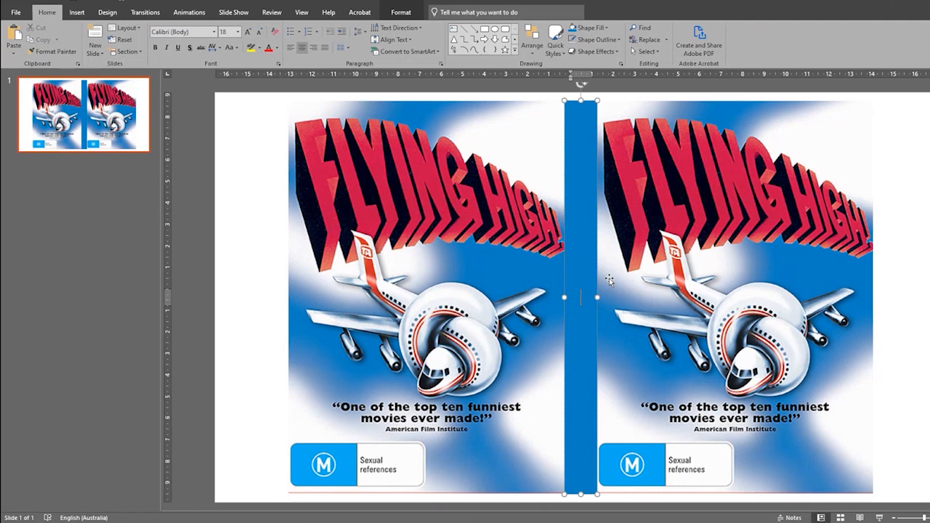
- Add the title 'Flying High' to the spine and rotate it to run vertically
text(Flying High)
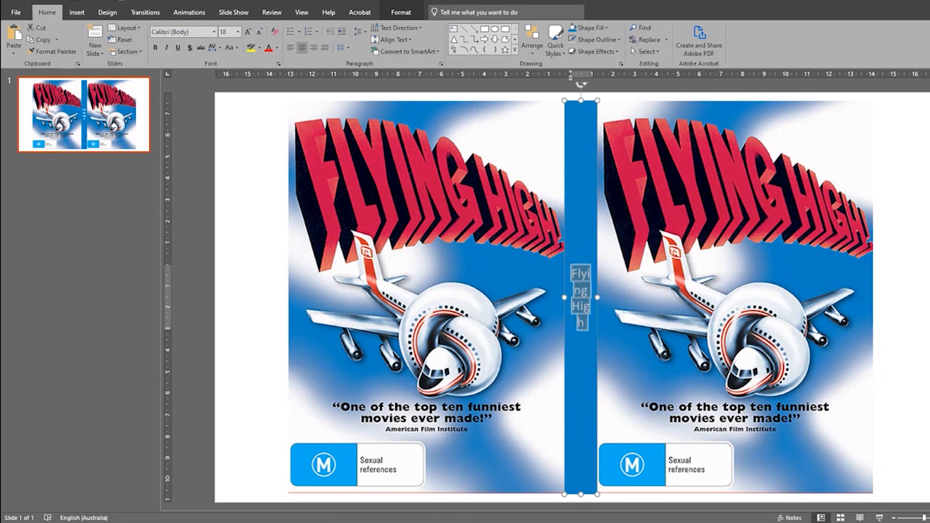
click(399, 27)
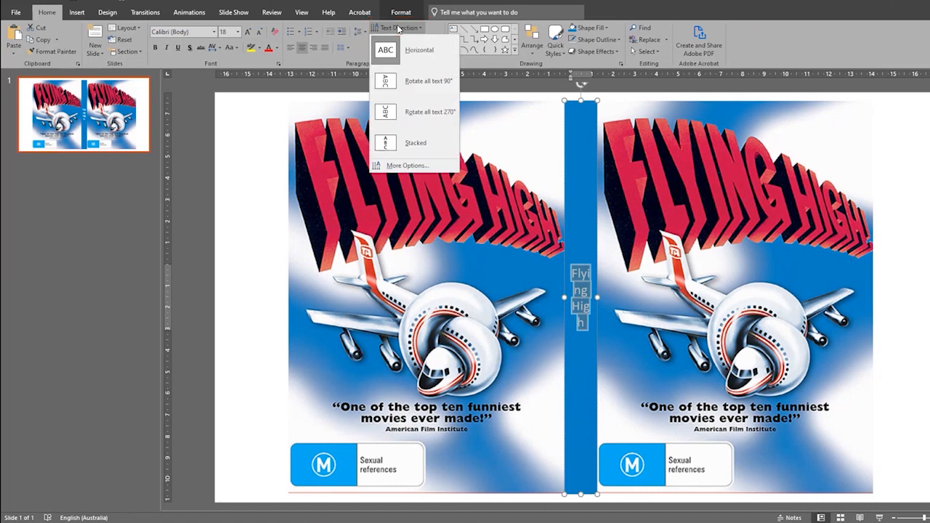
click(428, 110)
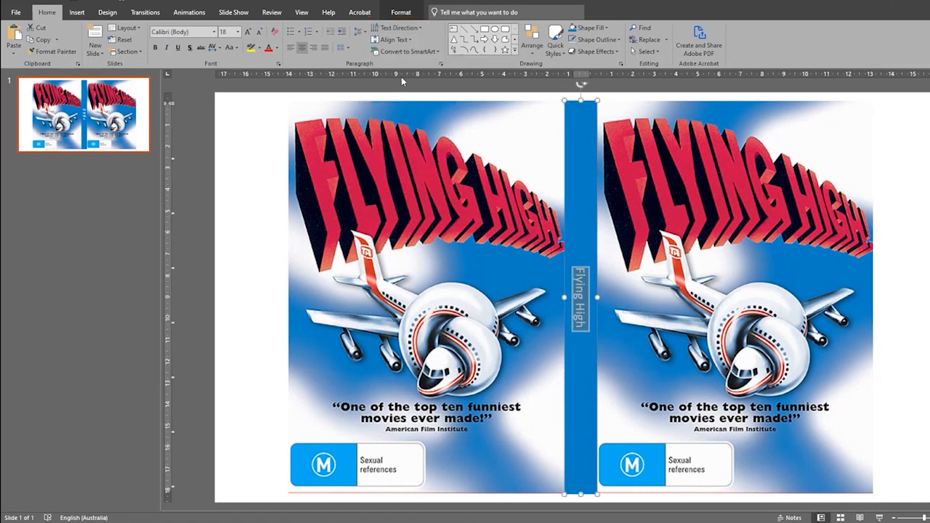
click(279, 49)
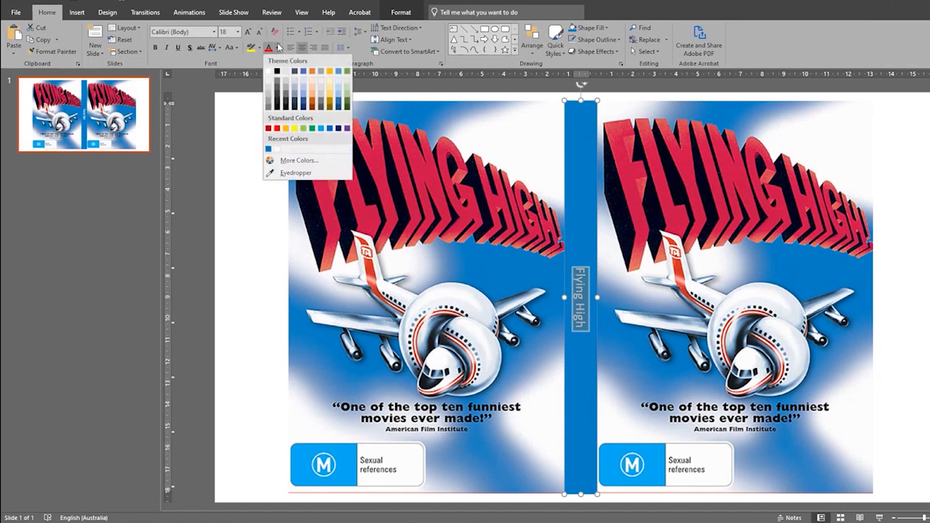
mouse_move(297, 171)
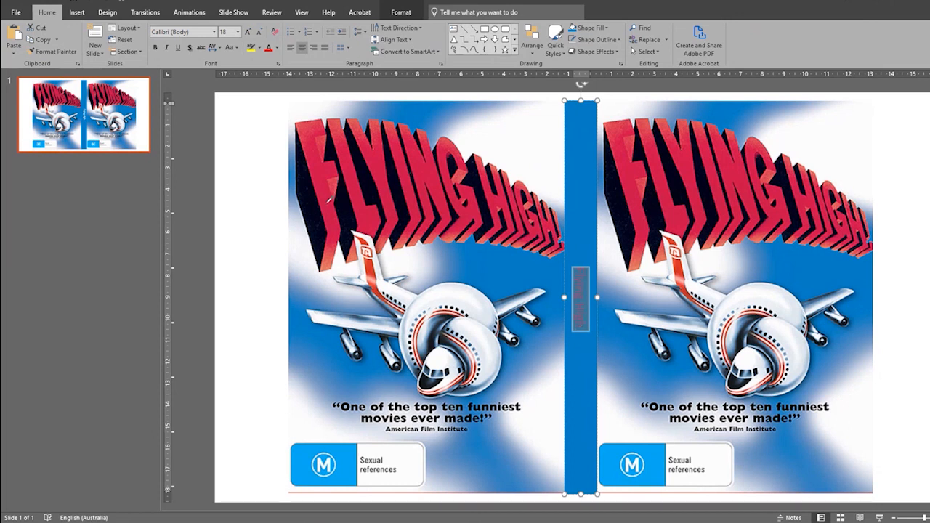
click(247, 32)
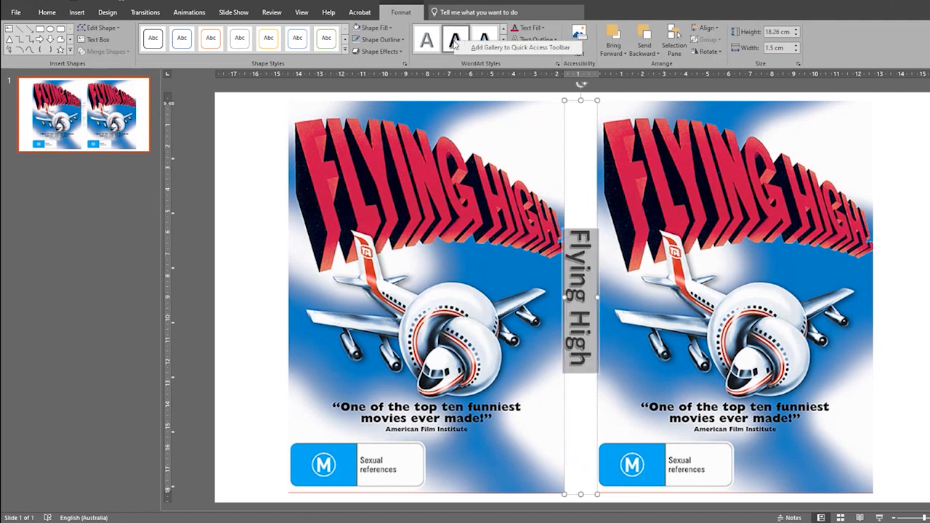
- Give the spine title a solid reddish text fill through Format Shape text options
click(532, 52)
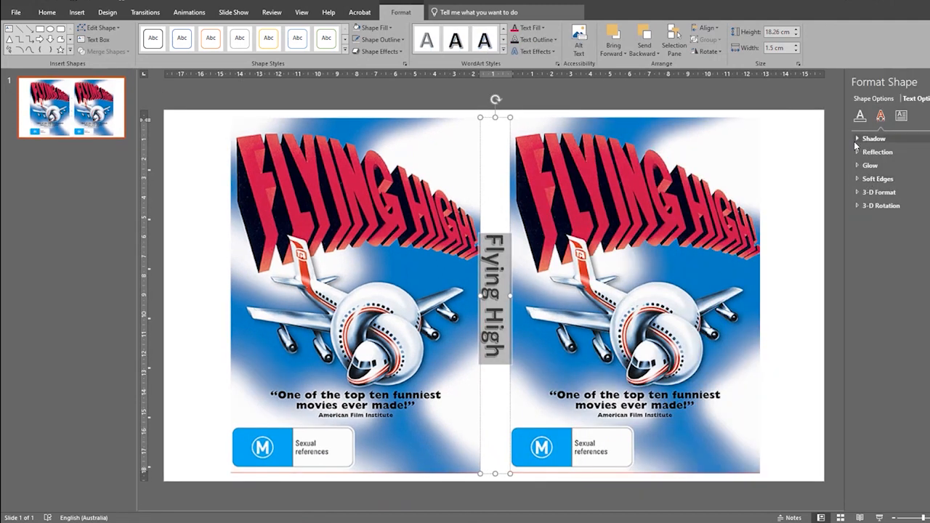
click(861, 116)
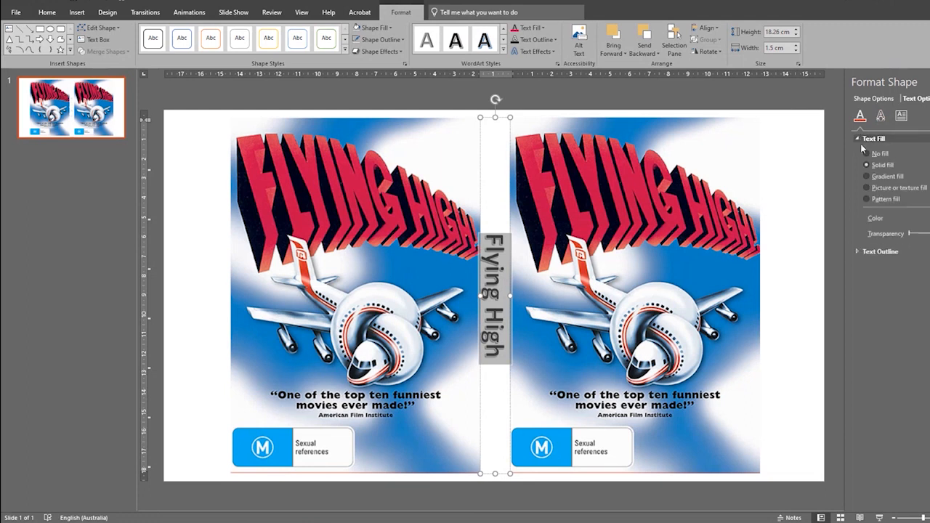
click(866, 165)
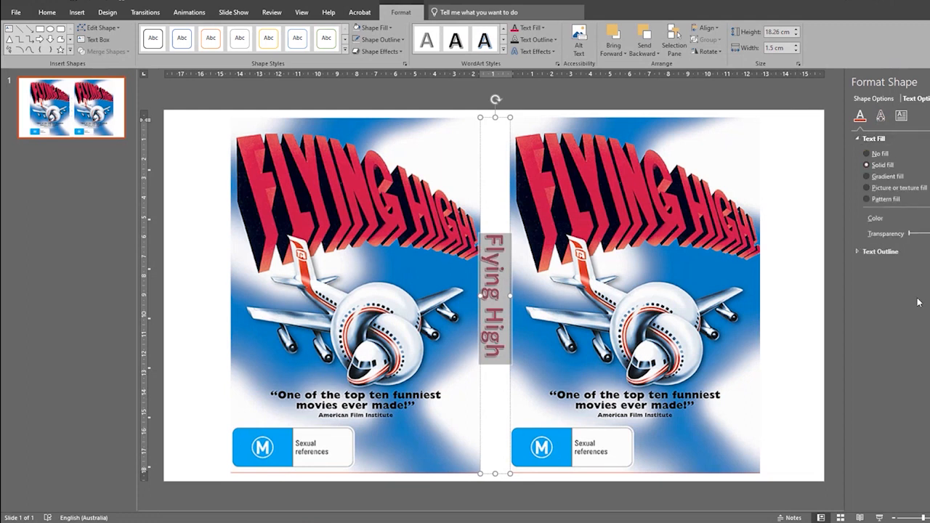
click(881, 250)
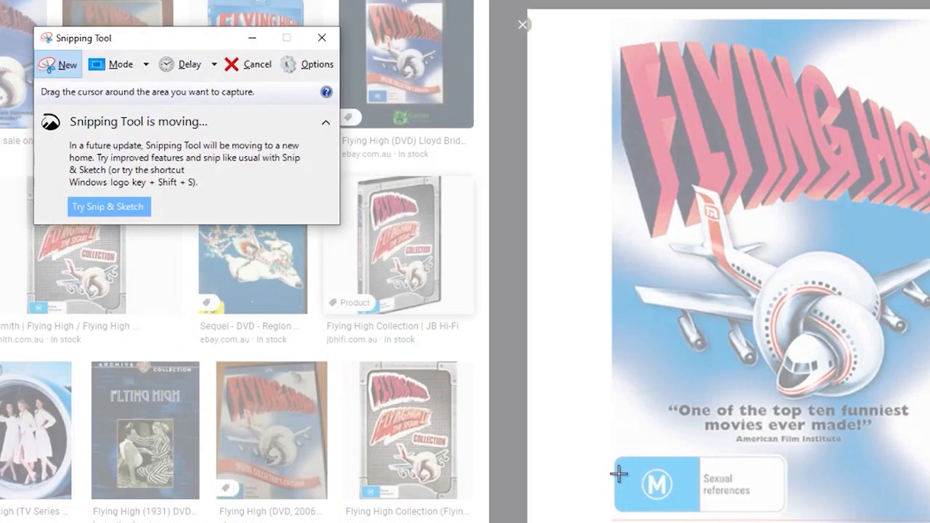
mouse_move(567, 381)
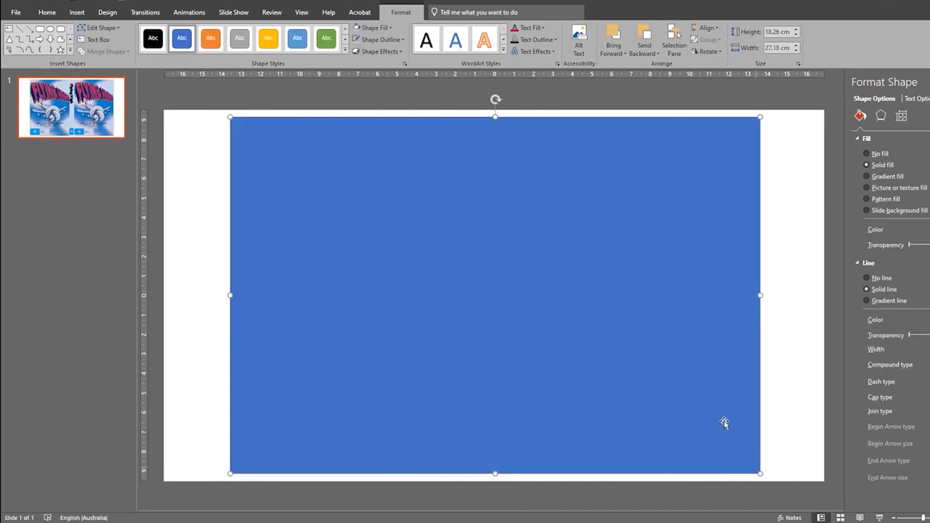
- Select the large blue rectangle covering the slide to arrange the cover layout
click(378, 39)
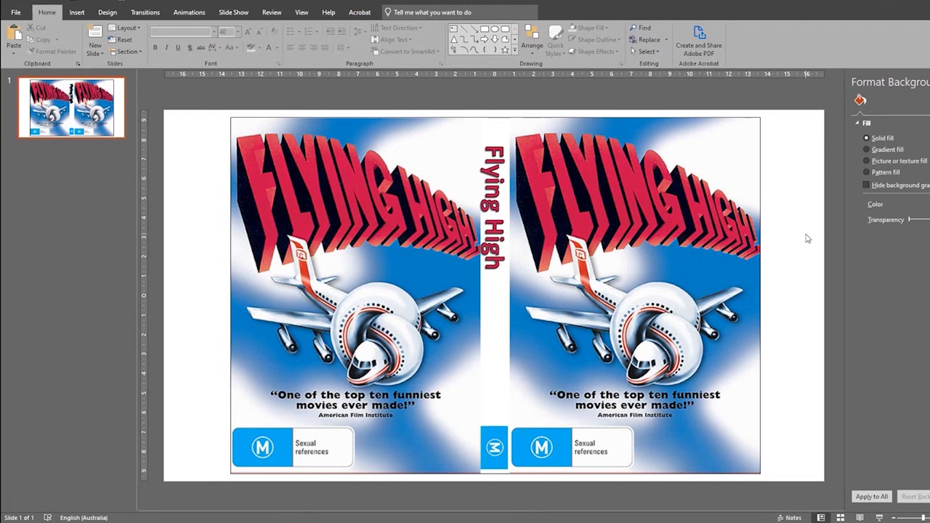
mouse_move(814, 233)
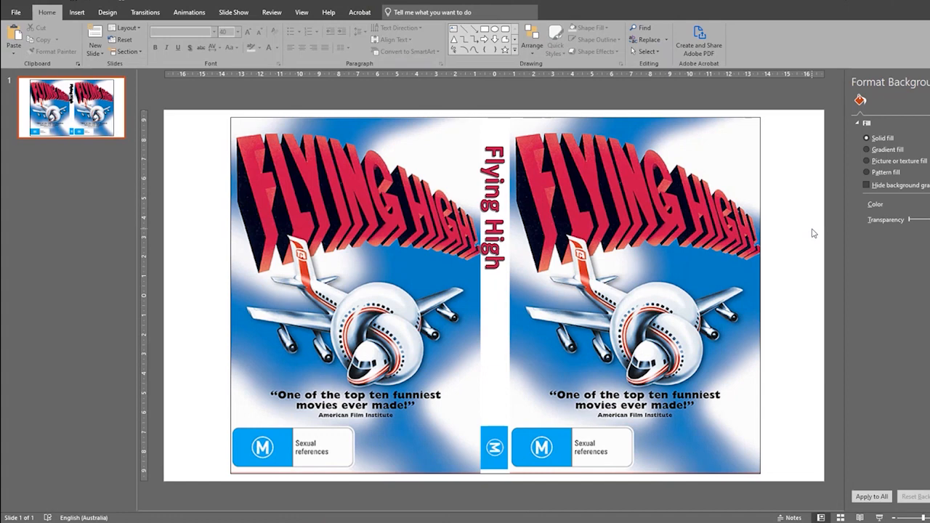
mouse_move(740, 222)
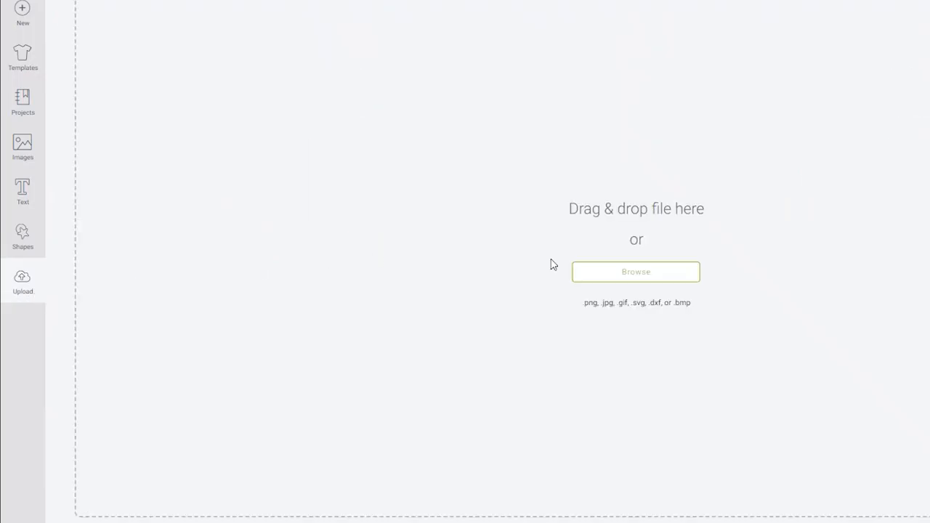
- Choose the Flying High cover image file and mark it as a Complex upload
click(637, 272)
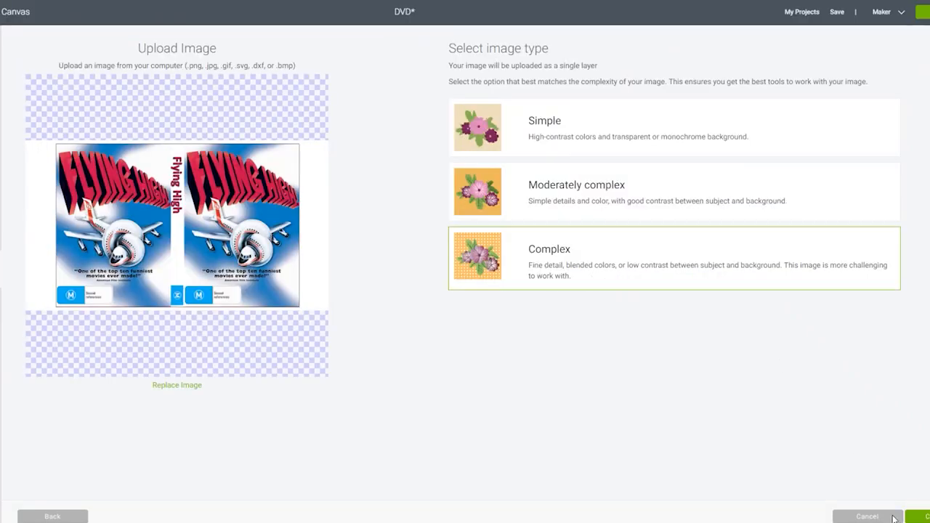
click(895, 518)
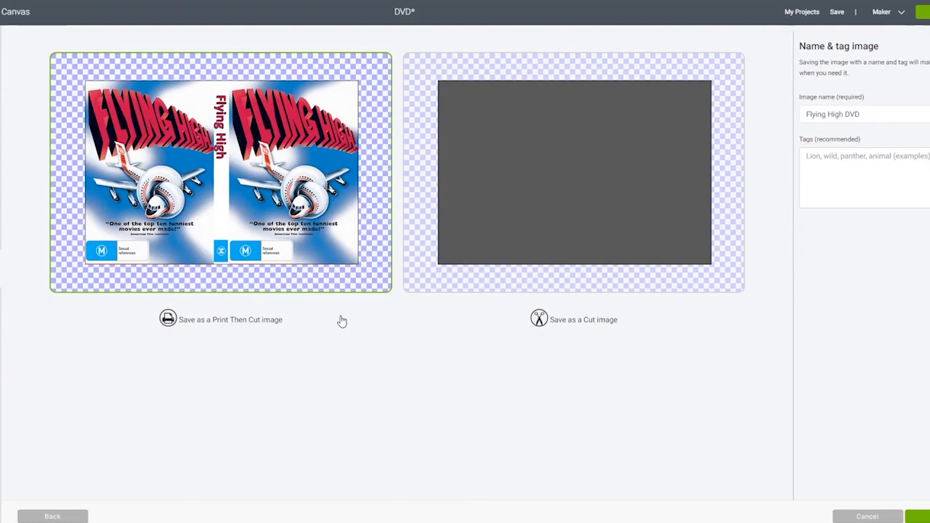
mouse_move(215, 180)
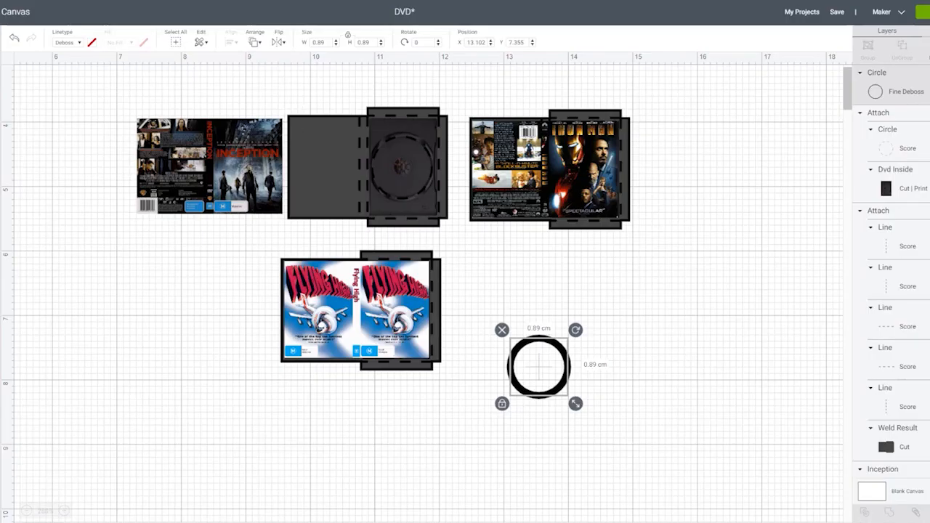
- Place the circle in the case's disc holder and fill it grey as a cut disc
drag(538, 367, 558, 406)
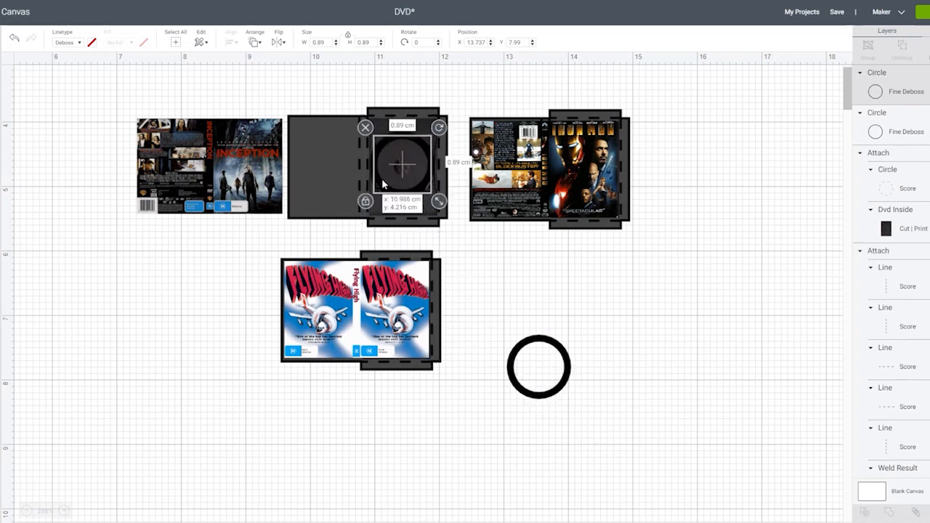
click(593, 353)
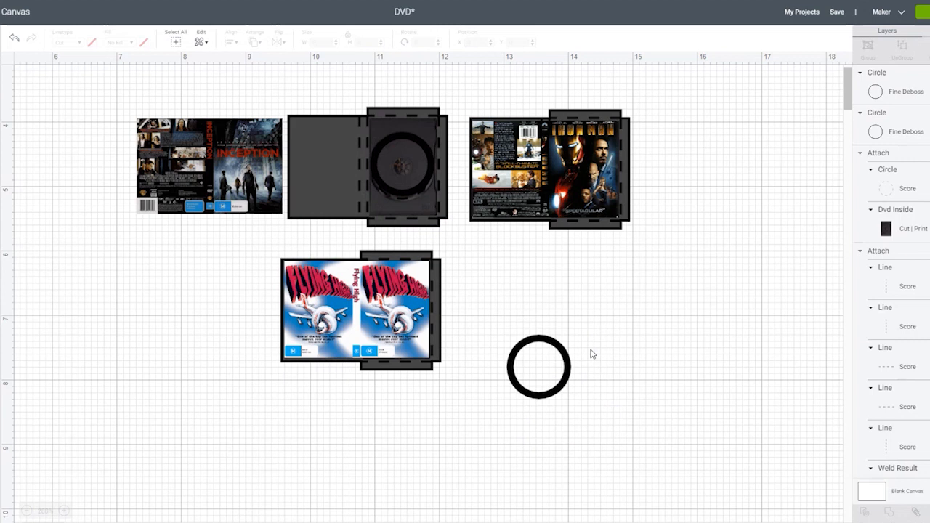
click(539, 366)
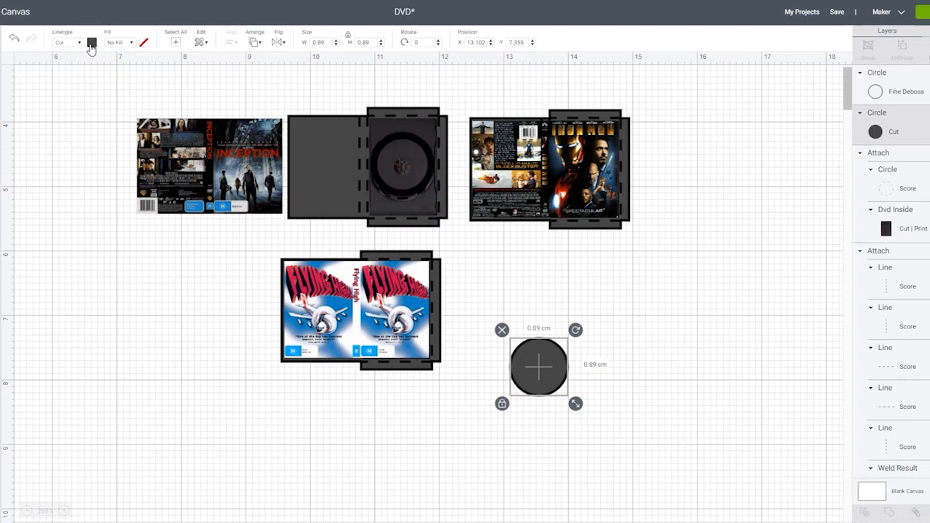
click(92, 42)
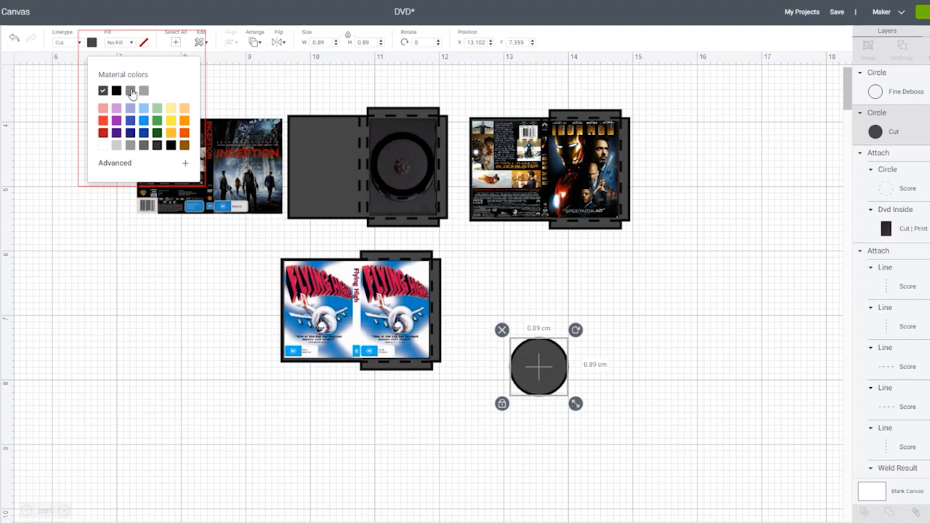
click(131, 90)
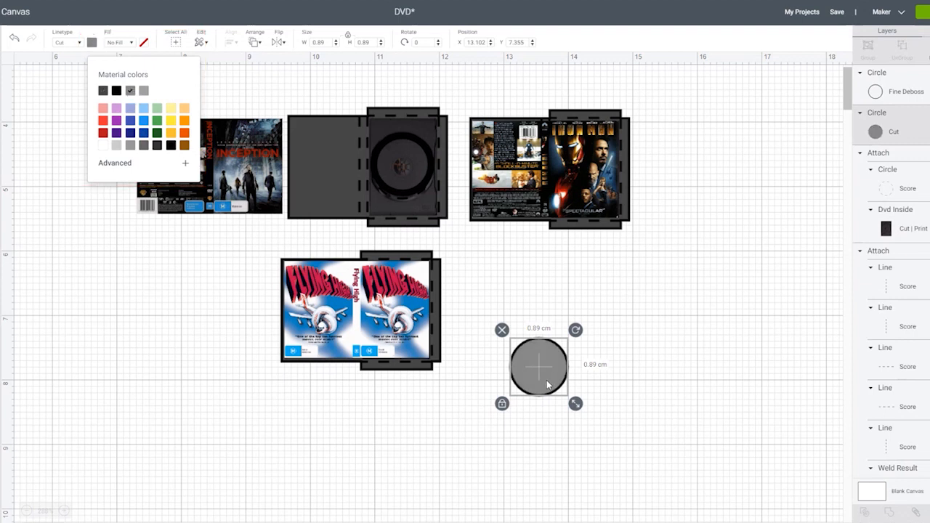
drag(538, 366, 536, 332)
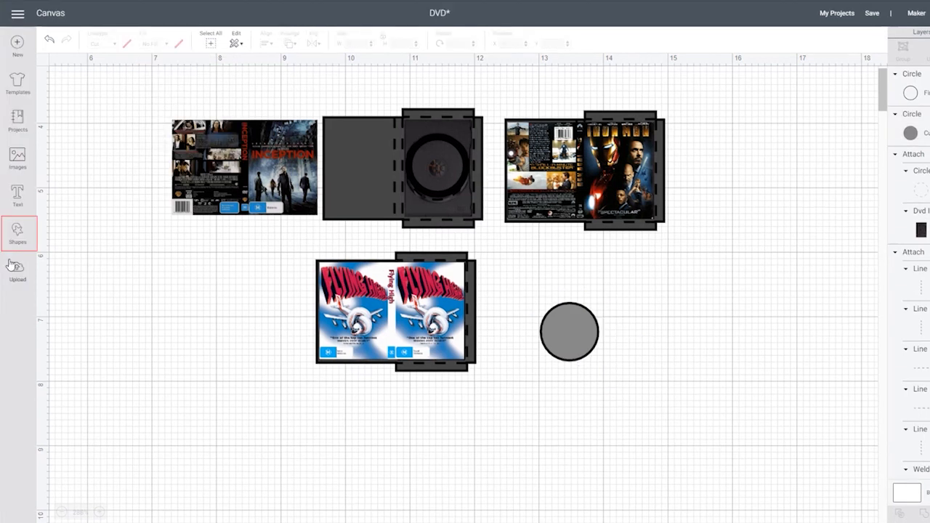
- Add a small circle, shrink it to hole size and centre-align it on the grey disc
click(18, 233)
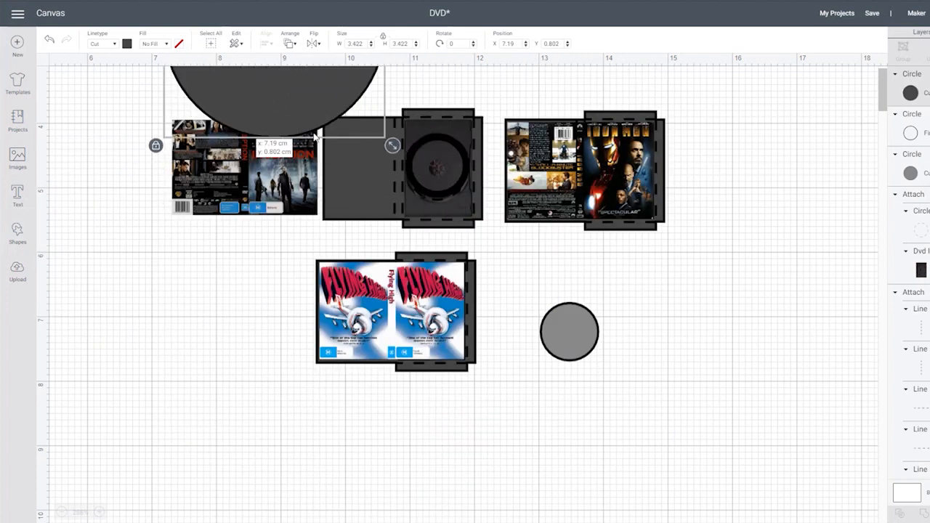
drag(274, 109, 666, 323)
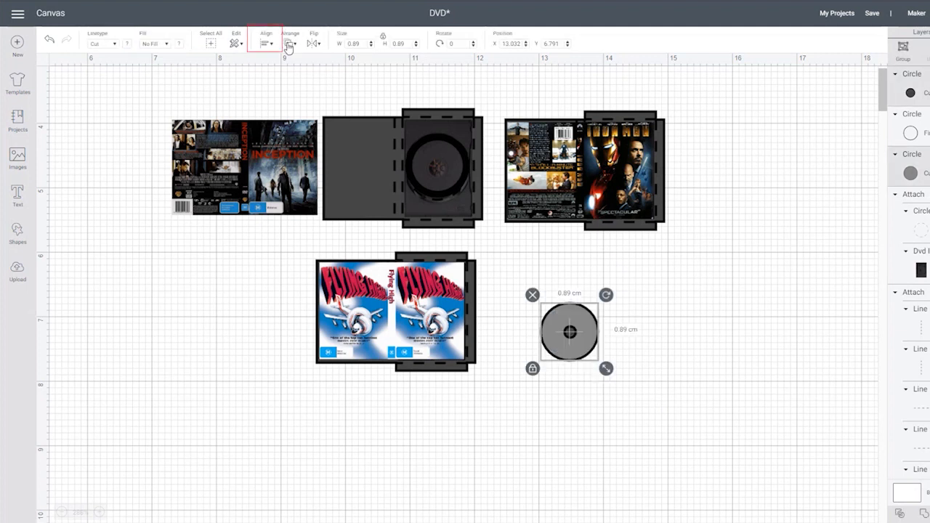
click(266, 44)
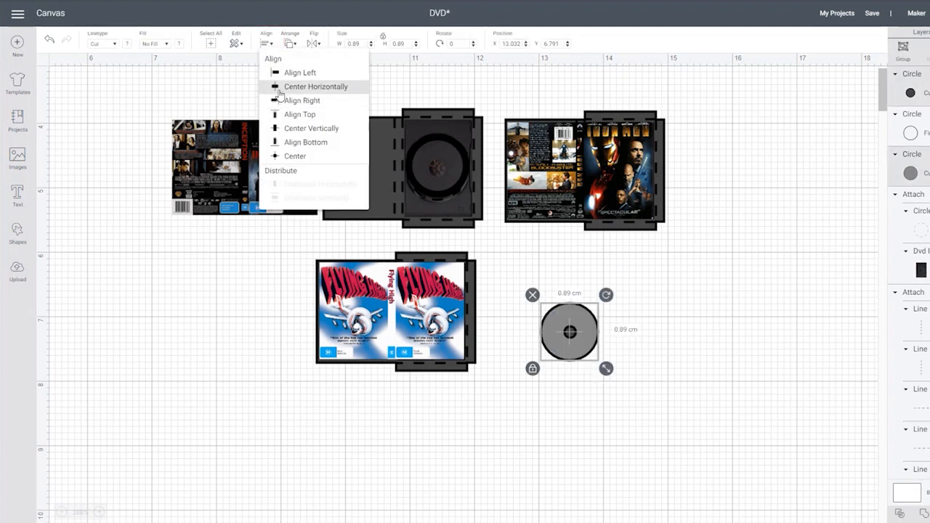
mouse_move(293, 132)
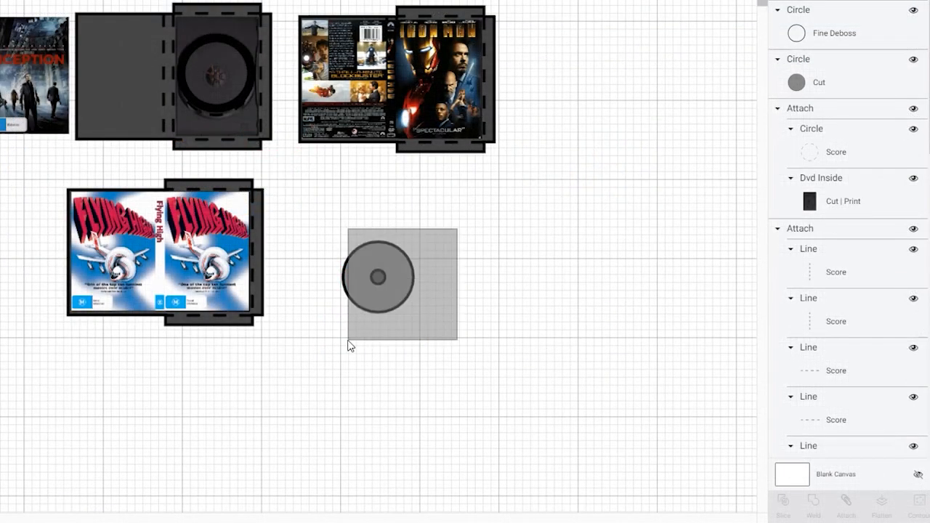
- Slice the small circle out of the grey disc and move the holed disc into place
click(378, 277)
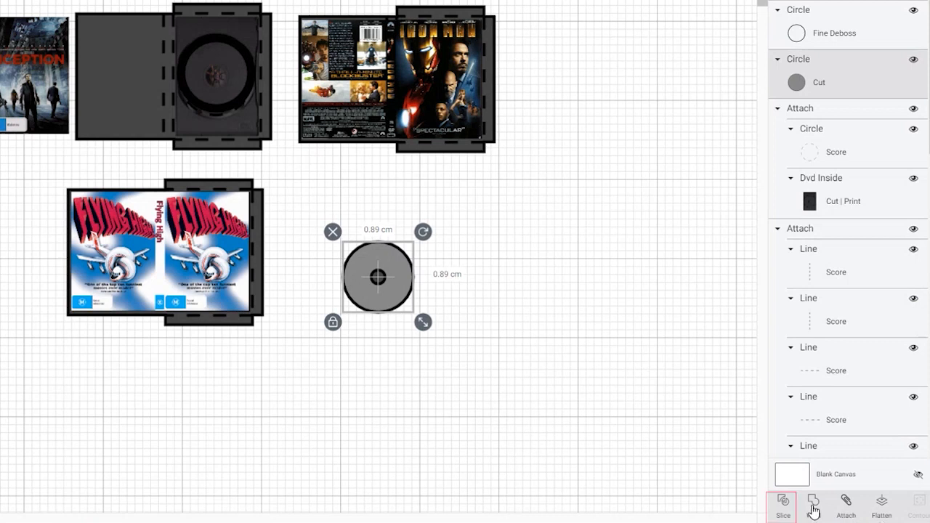
click(784, 506)
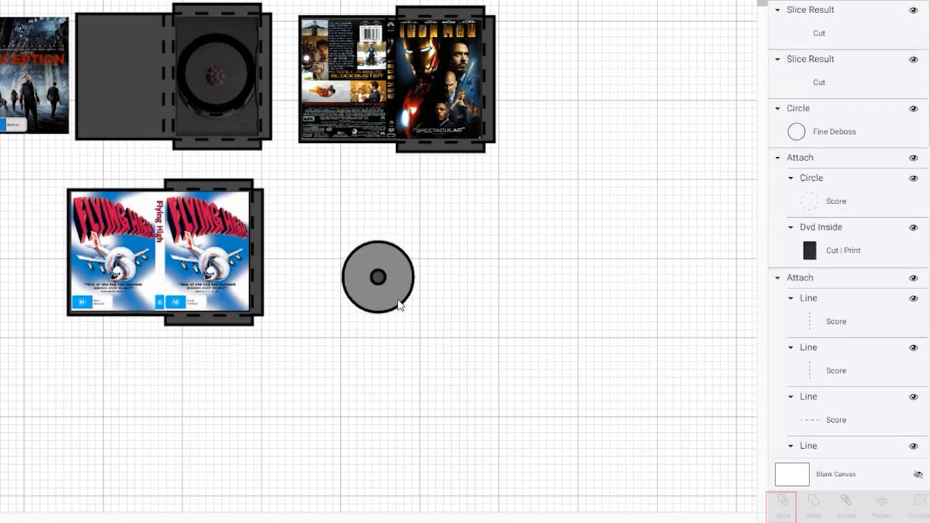
click(378, 277)
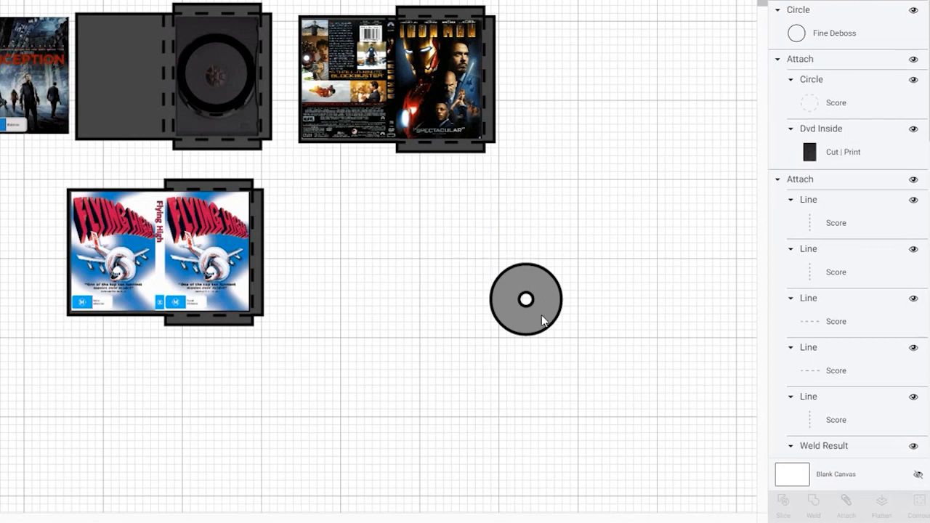
drag(526, 300, 215, 70)
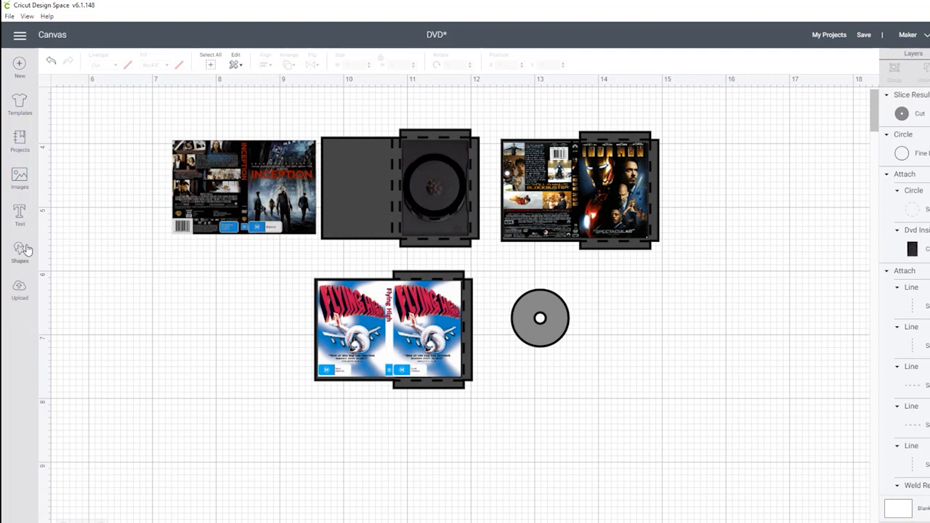
- Add a tiny circle and set its linetype to Fine Deboss as the disc's inner ring
click(20, 250)
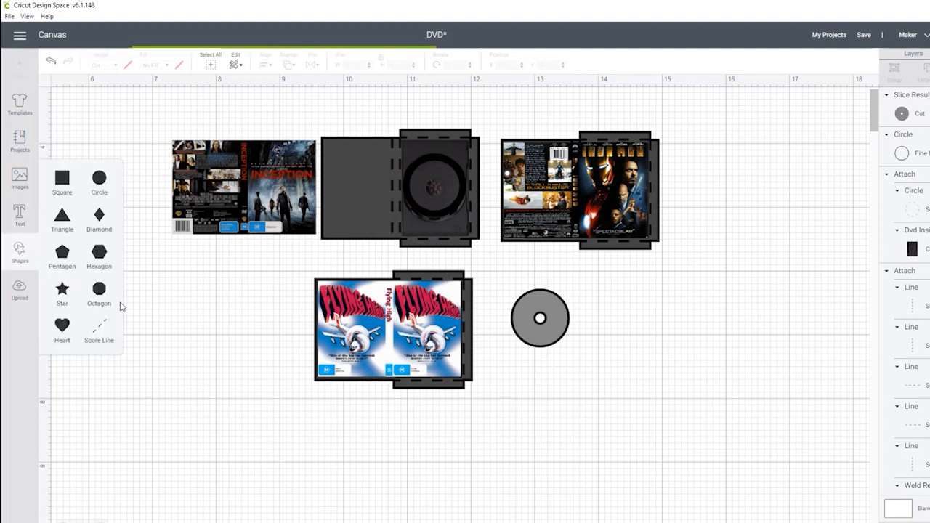
click(99, 180)
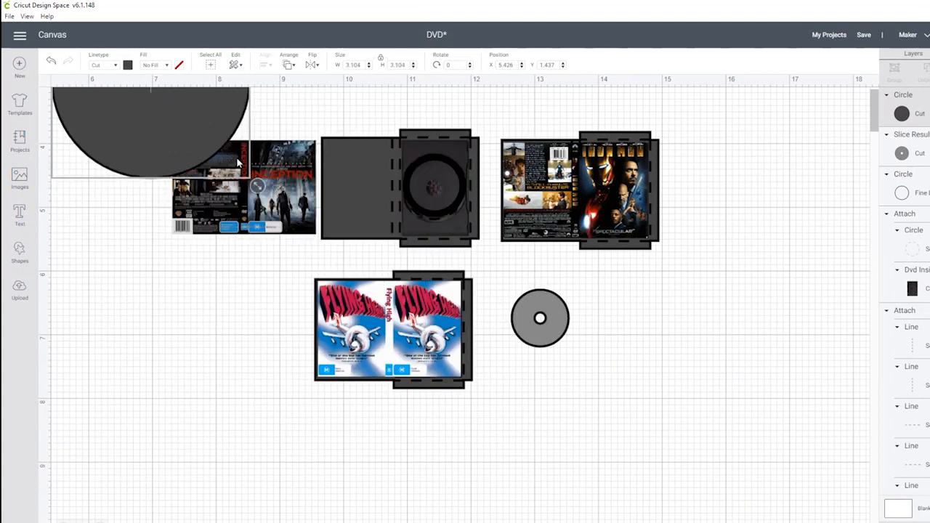
drag(148, 131, 483, 301)
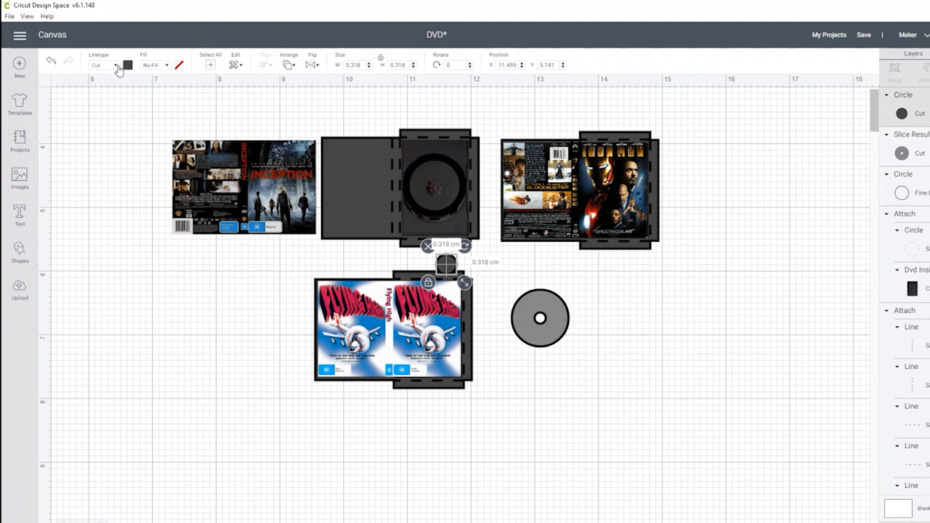
click(105, 64)
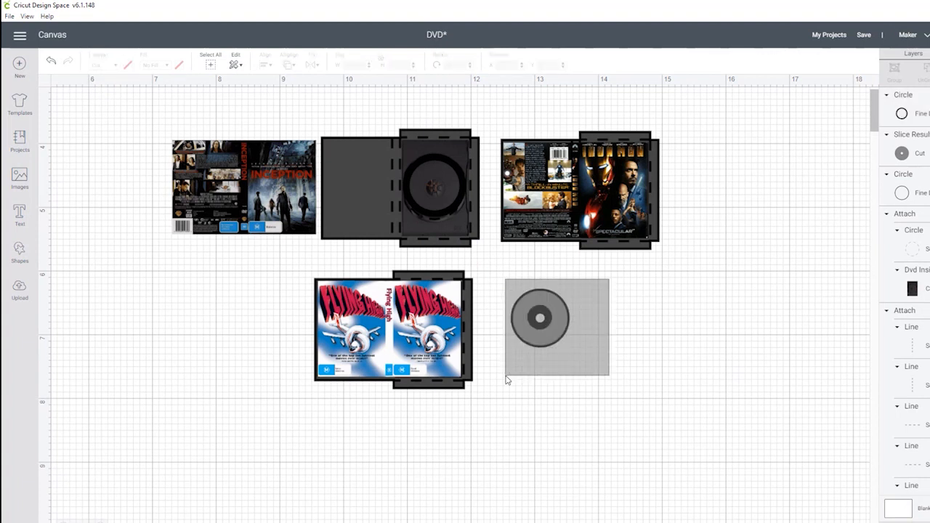
- Centre the deboss ring on the disc using Align > Center
click(265, 62)
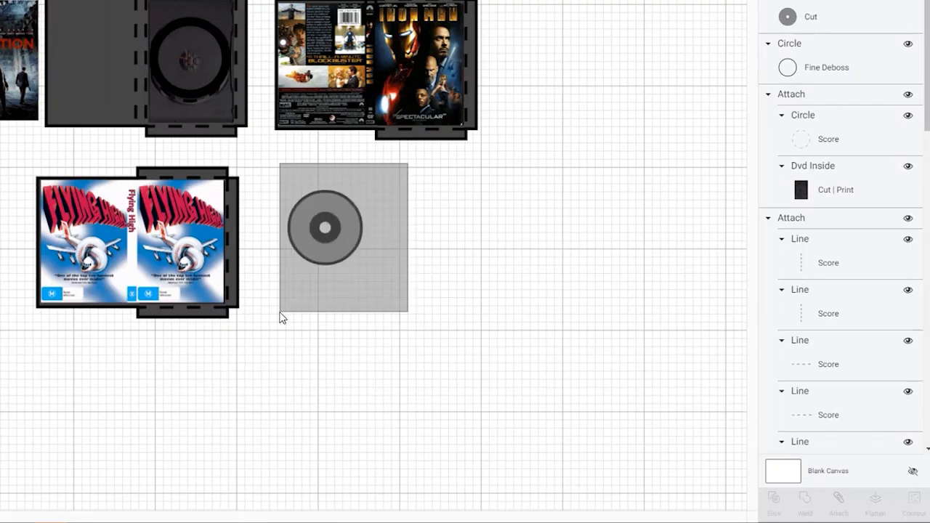
click(325, 227)
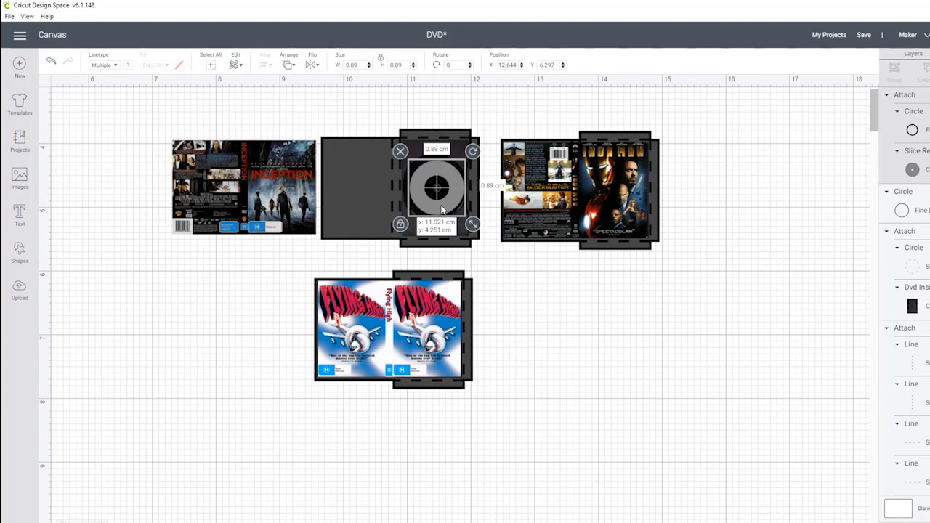
- Enlarge the disc to fill the case's holder and send the whole project to Make It
drag(471, 224, 477, 230)
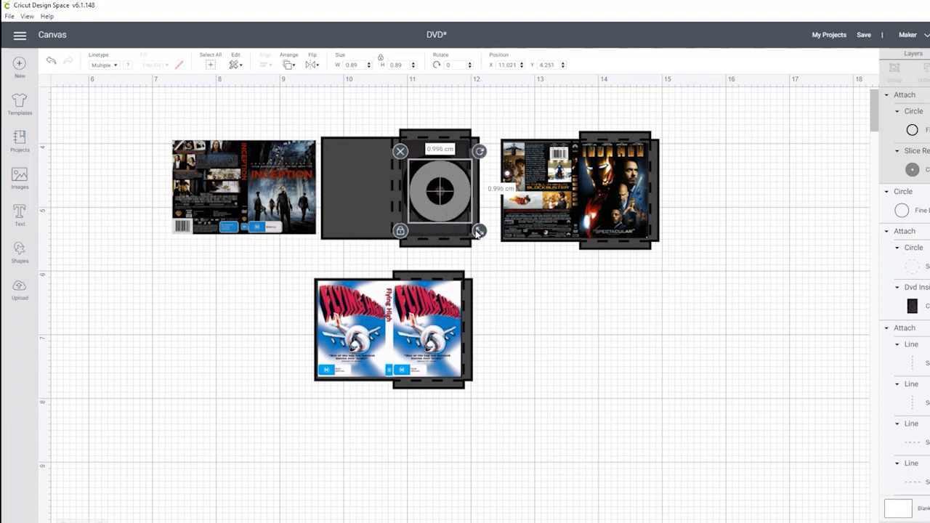
click(514, 356)
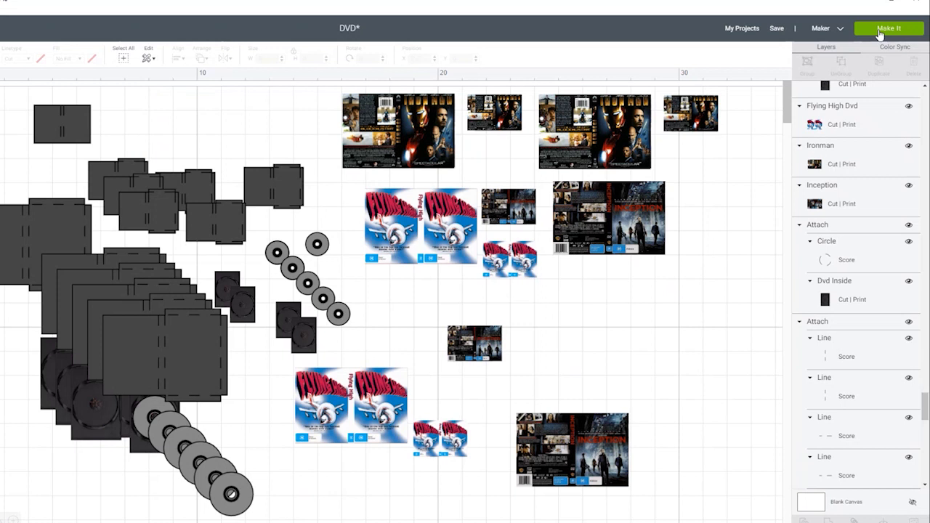
click(889, 28)
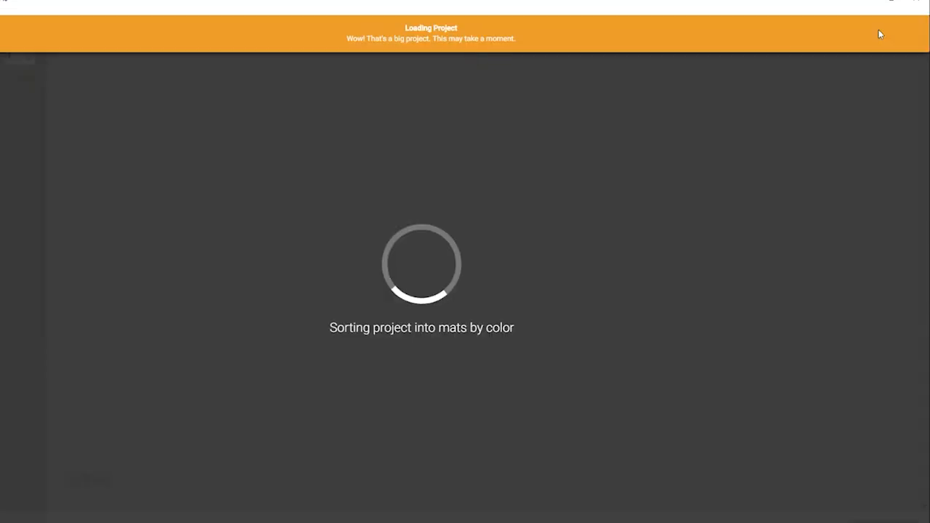